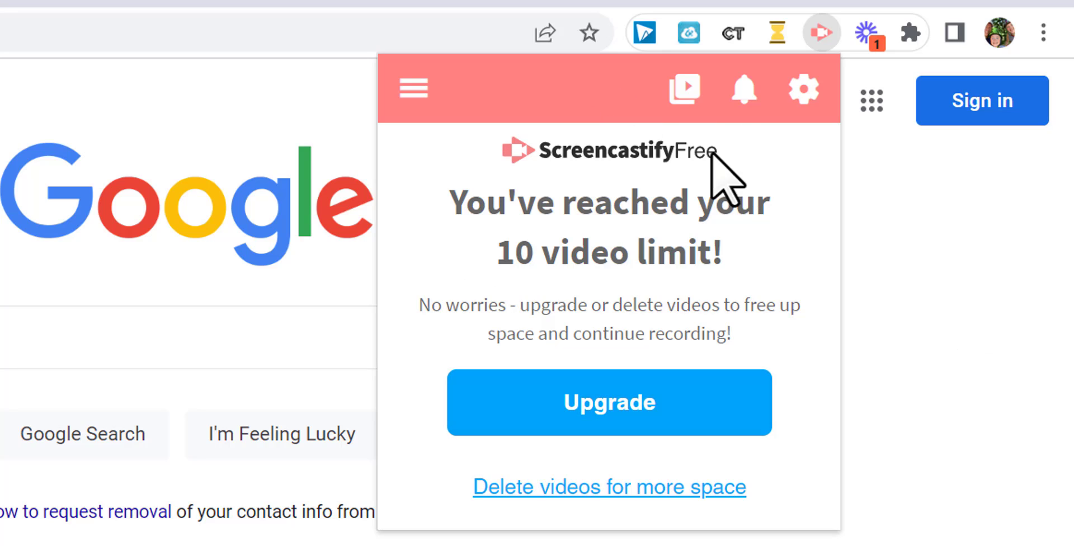
{"action": "mouse_move", "coordinate": [935, 326]}
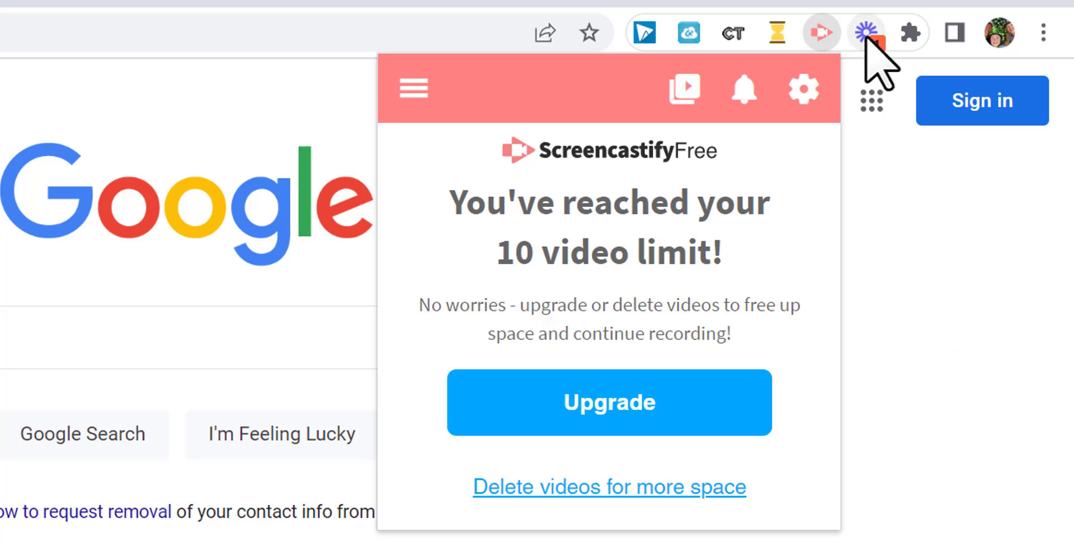
{"action": "mouse_move", "coordinate": [868, 32]}
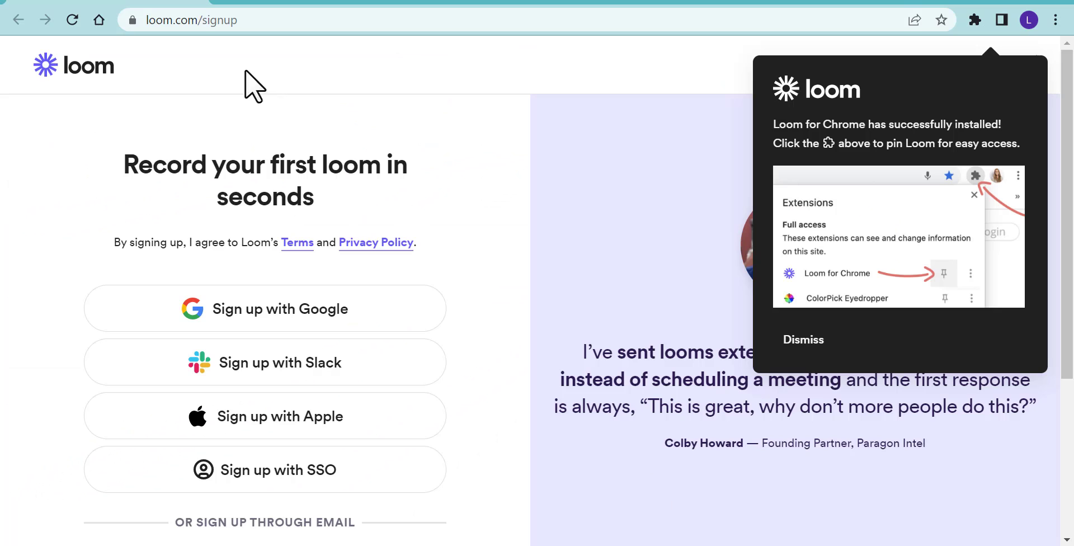
{"action": "mouse_move", "coordinate": [238, 130]}
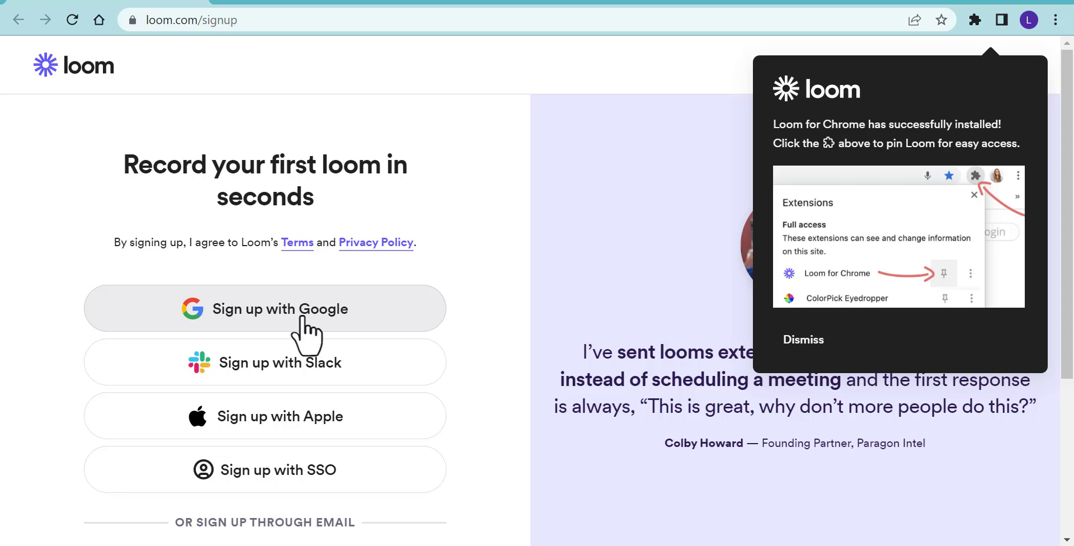
- Sign up to Loom with a Google account and agree to the Terms of Service
{"action": "left_click", "coordinate": [264, 308]}
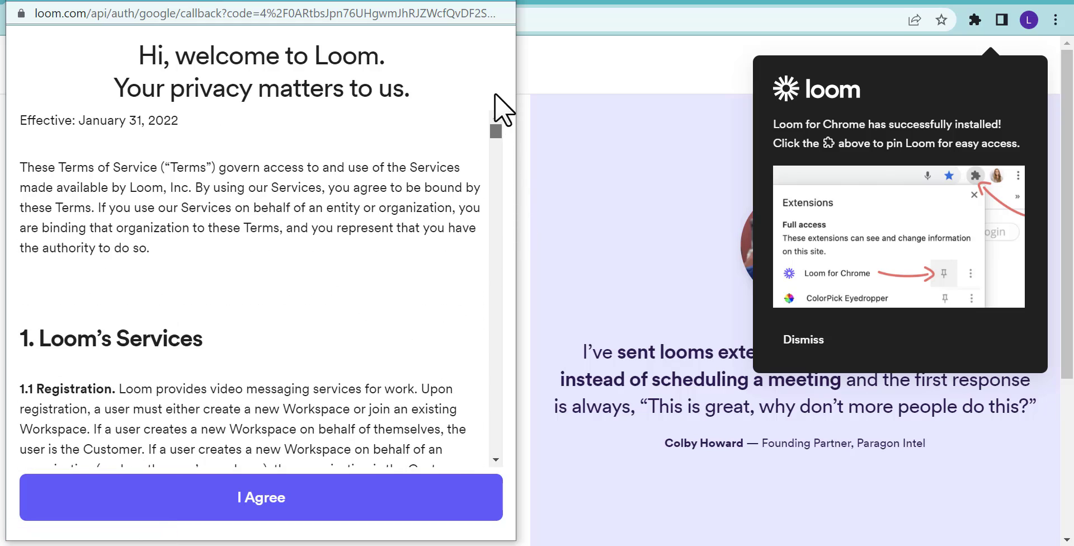
{"action": "left_click", "coordinate": [260, 496]}
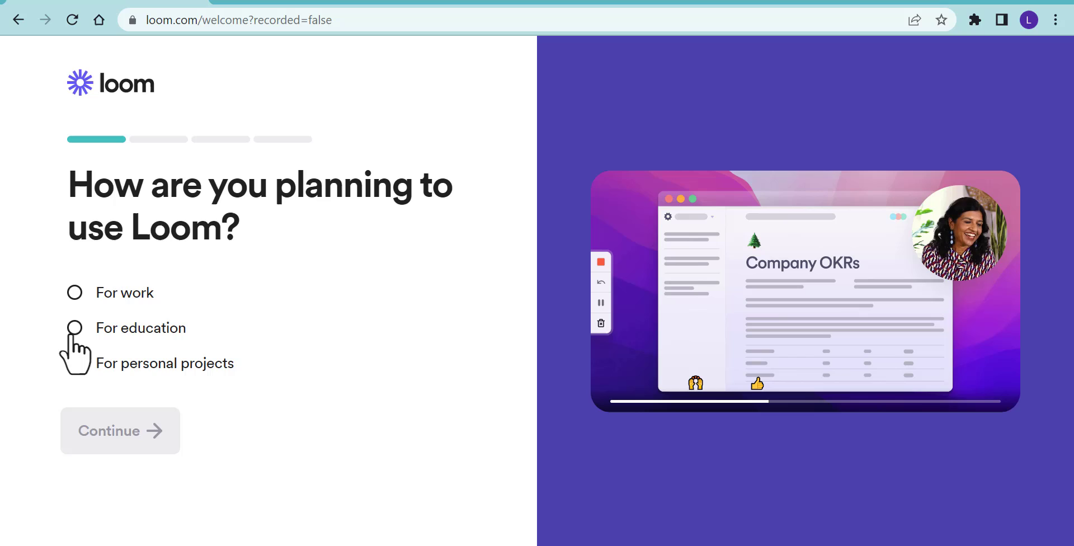
- Choose 'For education', keep the suggested workspace name, and skip inviting teammates with 'Not now'
{"action": "left_click", "coordinate": [74, 327]}
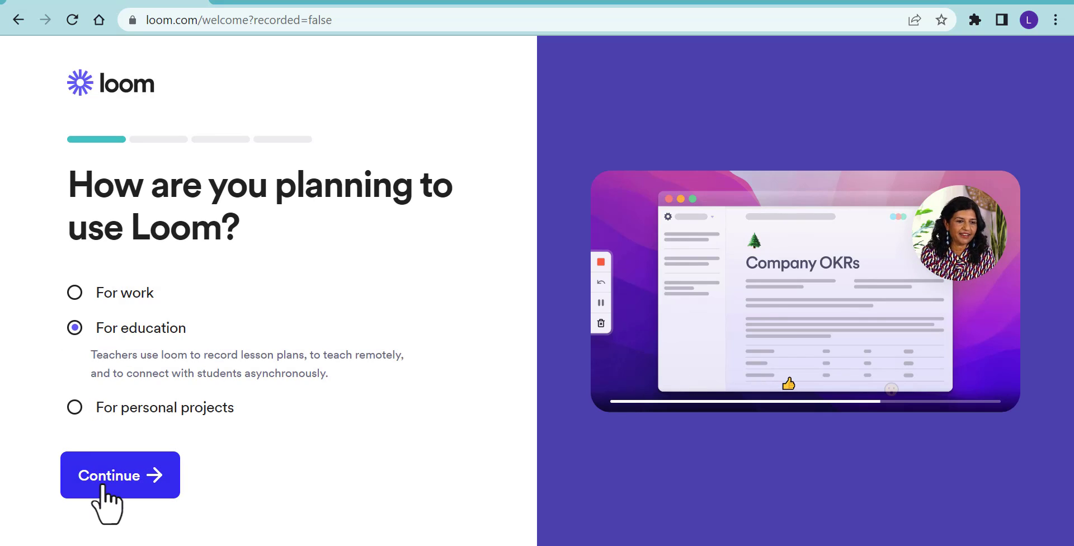
{"action": "left_click", "coordinate": [120, 475]}
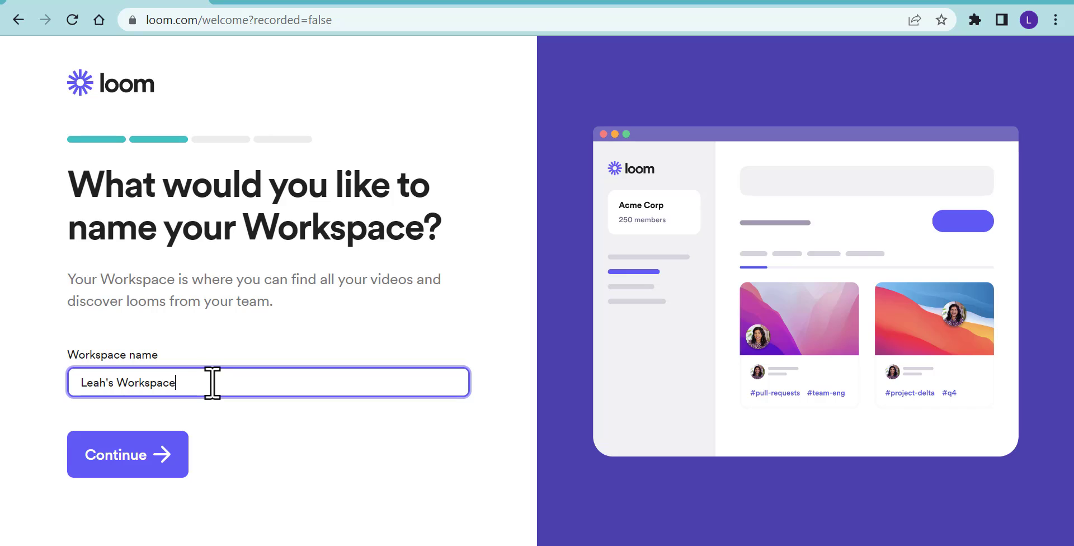
{"action": "mouse_move", "coordinate": [241, 469]}
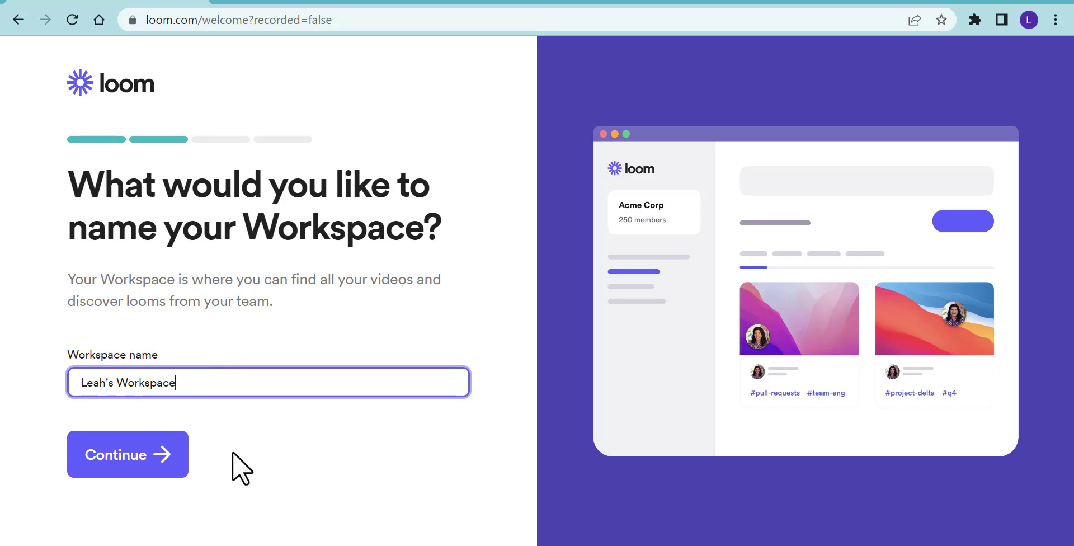
{"action": "left_click", "coordinate": [128, 454]}
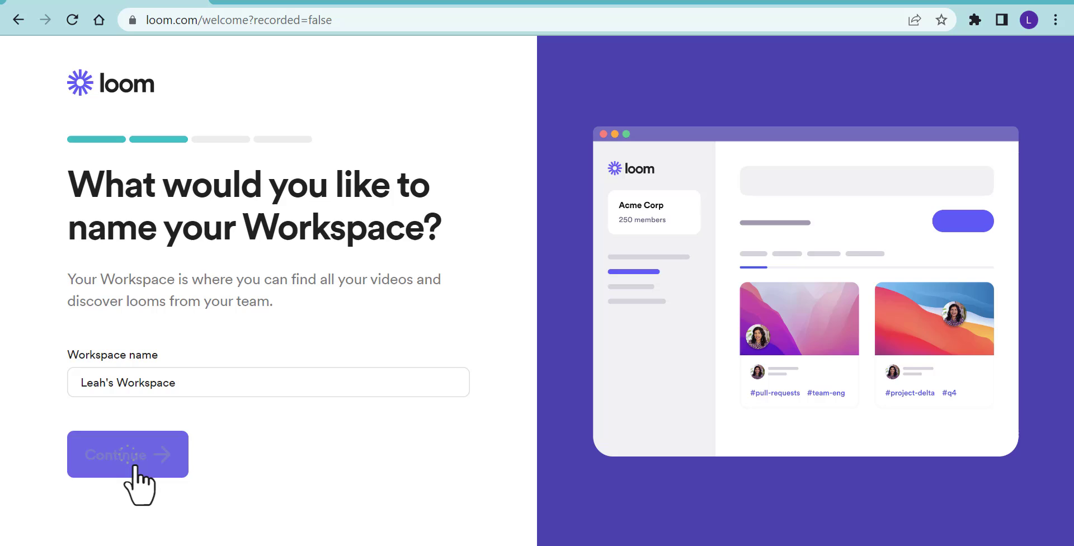
{"action": "left_click", "coordinate": [127, 454]}
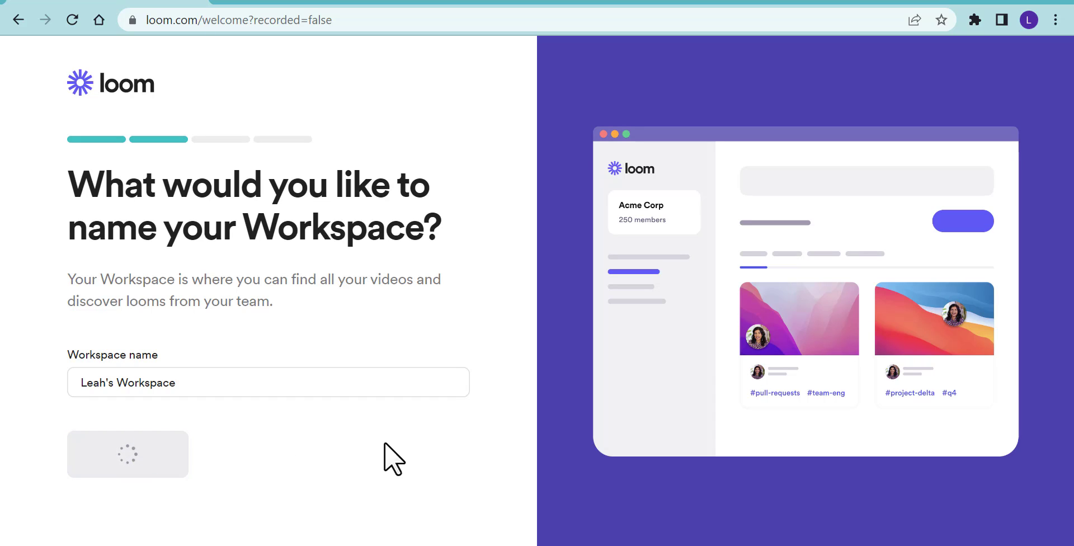
{"action": "left_click", "coordinate": [127, 453]}
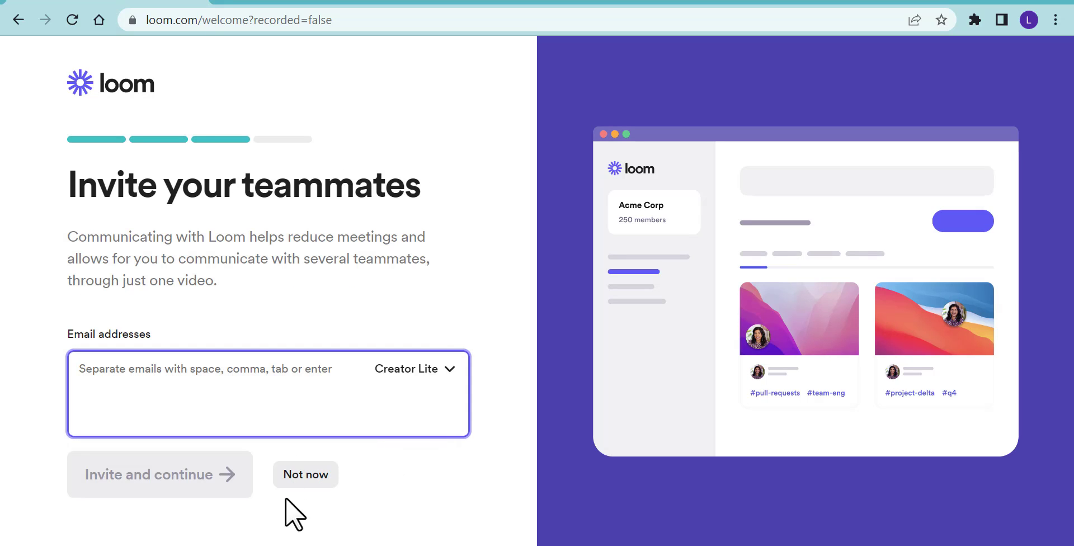
{"action": "left_click", "coordinate": [304, 474]}
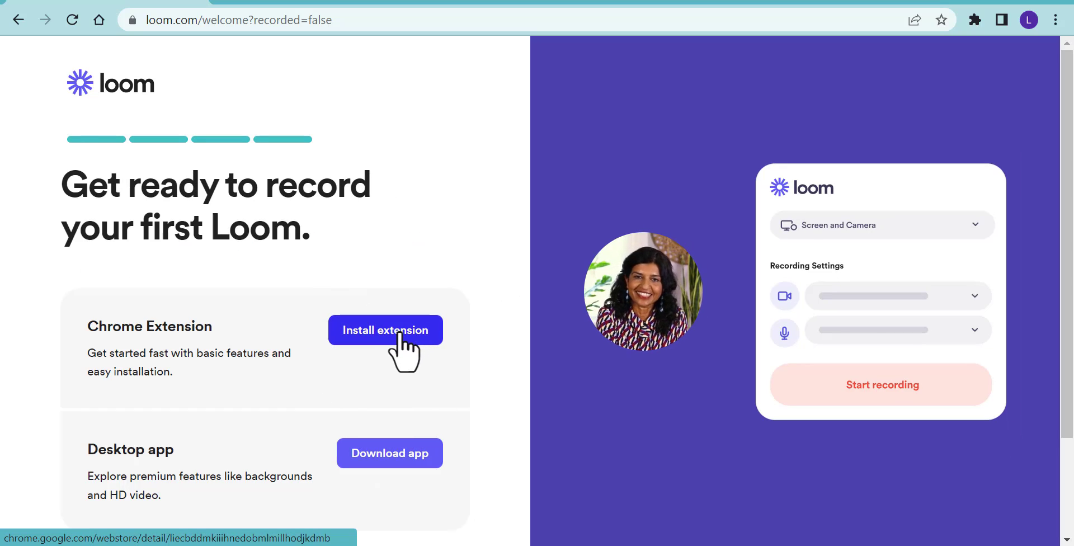
- Install the Loom screen recorder extension from the Chrome Web Store and confirm adding it
{"action": "left_click", "coordinate": [385, 330]}
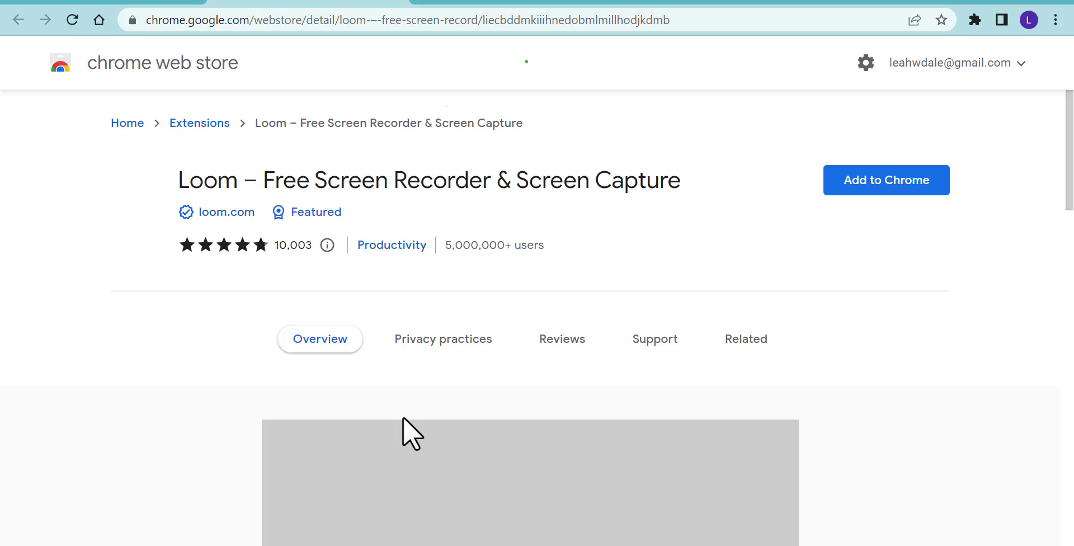
{"action": "left_click", "coordinate": [886, 179]}
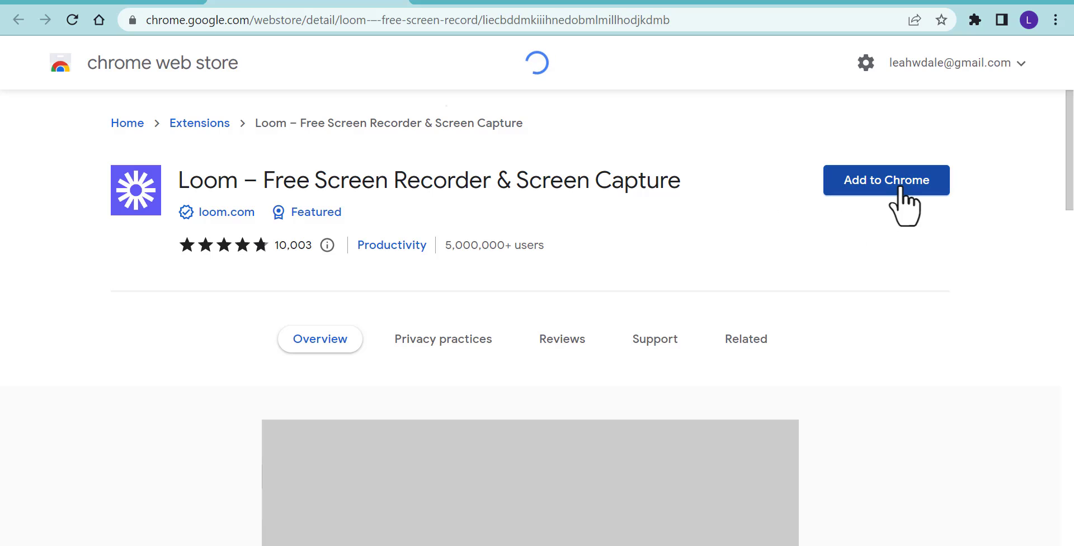
{"action": "left_click", "coordinate": [886, 180]}
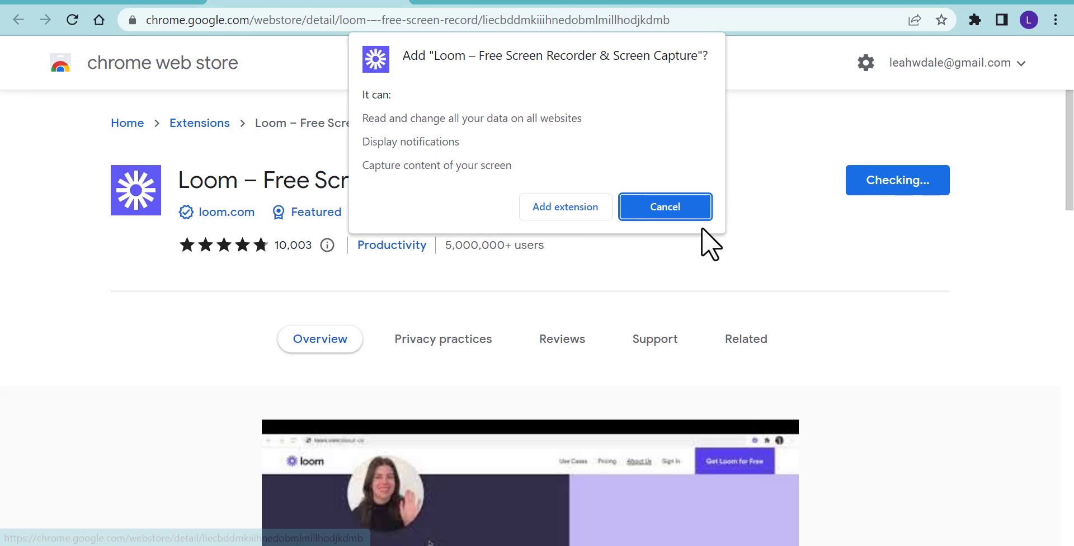
{"action": "left_click", "coordinate": [664, 207]}
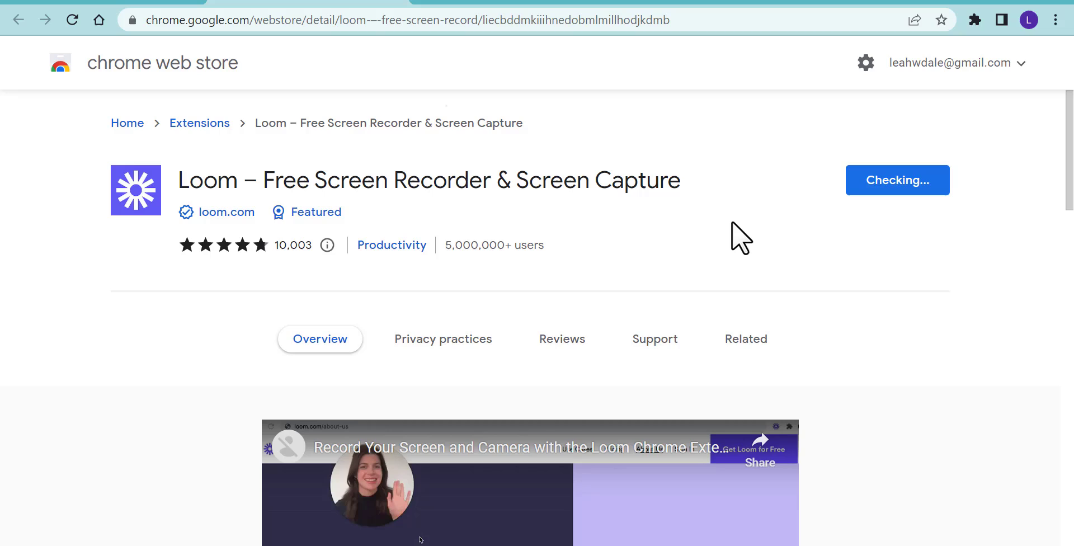
{"action": "left_click", "coordinate": [895, 180]}
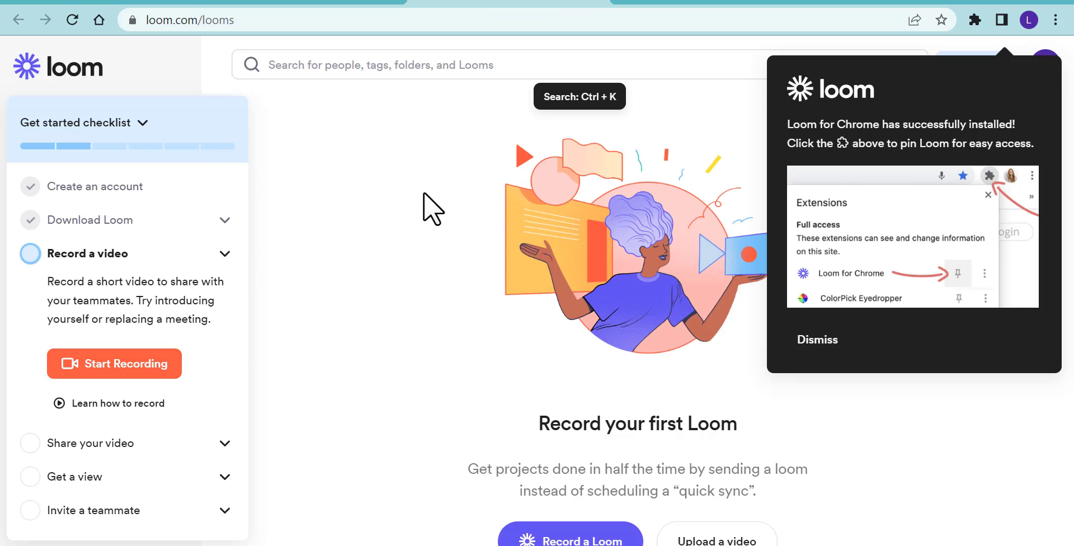
{"action": "mouse_move", "coordinate": [988, 23]}
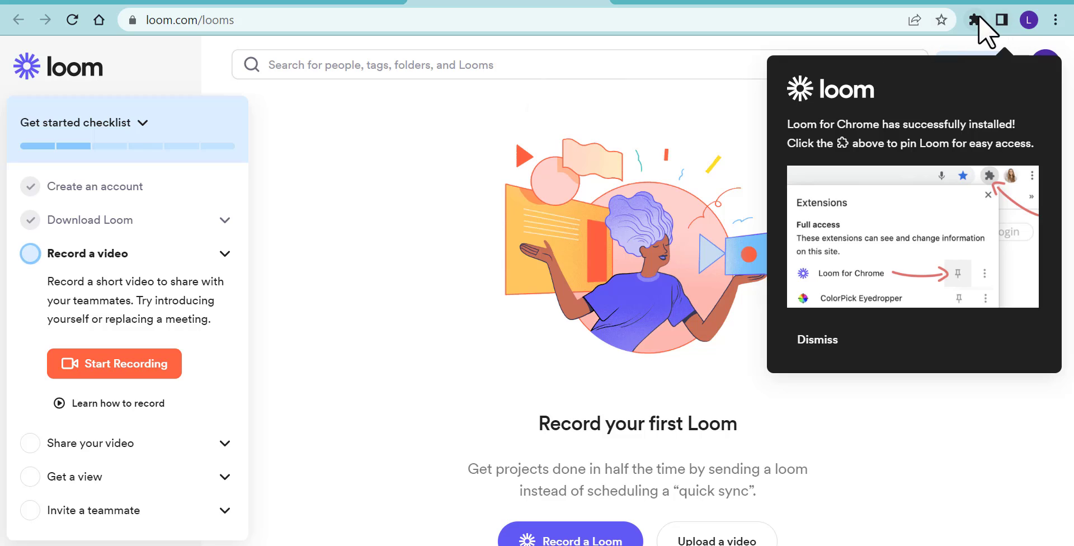
- Pin 'Loom for Chrome' from the Extensions menu so it stays on the toolbar
{"action": "left_click", "coordinate": [988, 19]}
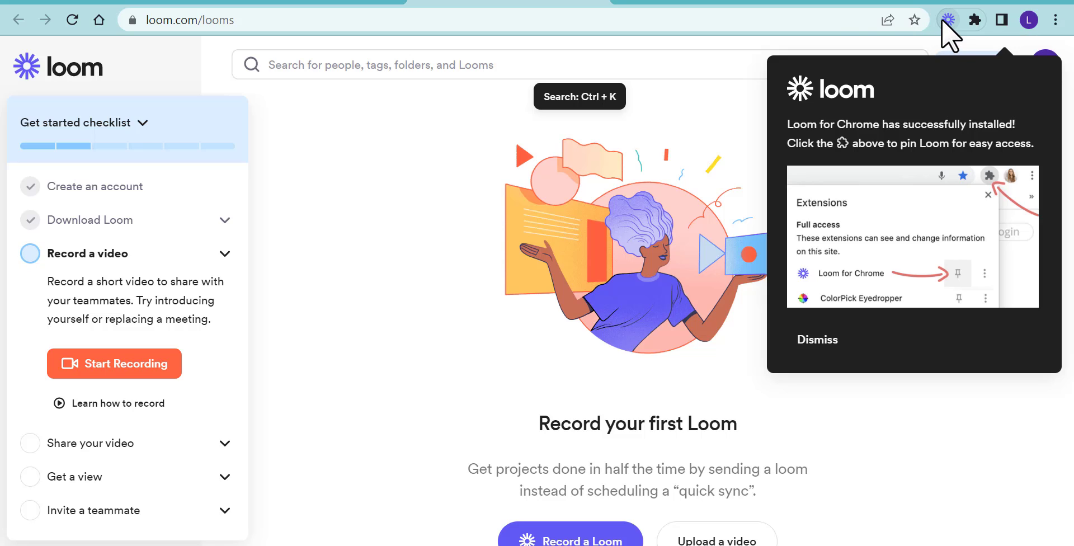
{"action": "mouse_move", "coordinate": [679, 7]}
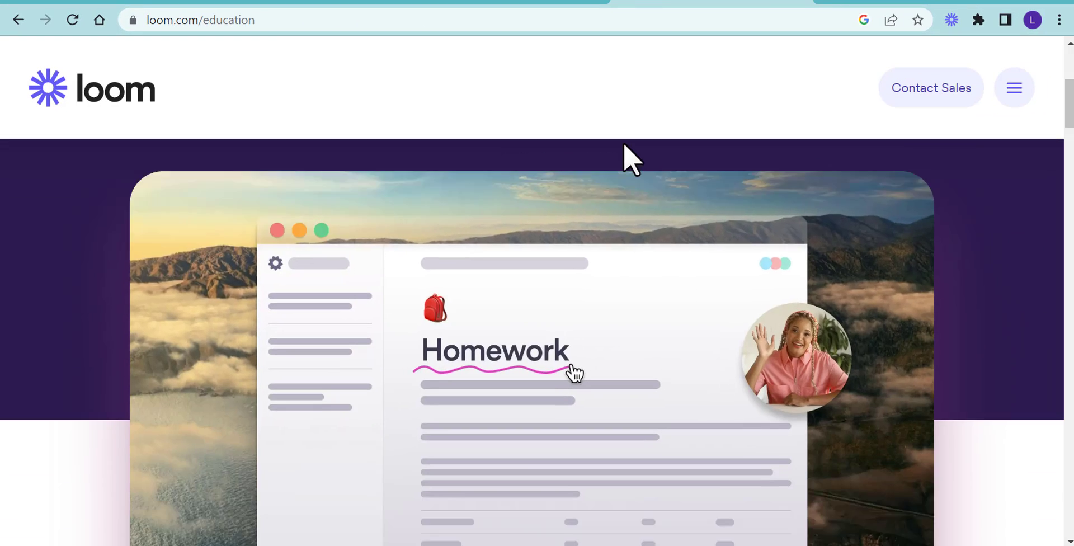
- Use 'Get Verified' on loom.com/education to reach the Loom for Education Verification Request form
{"action": "scroll", "scroll_direction": "down", "scroll_amount": 3}
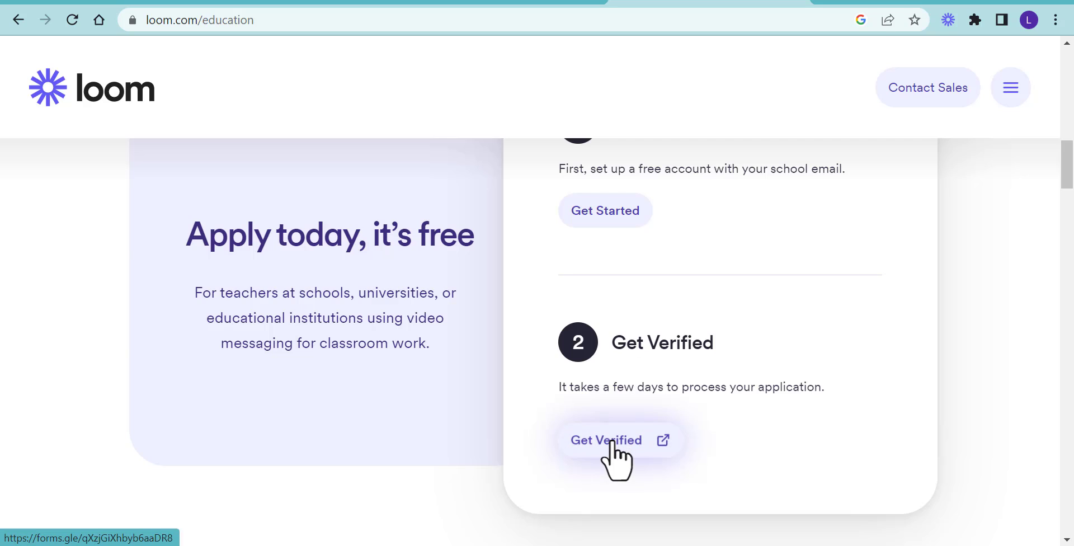
{"action": "left_click", "coordinate": [617, 440]}
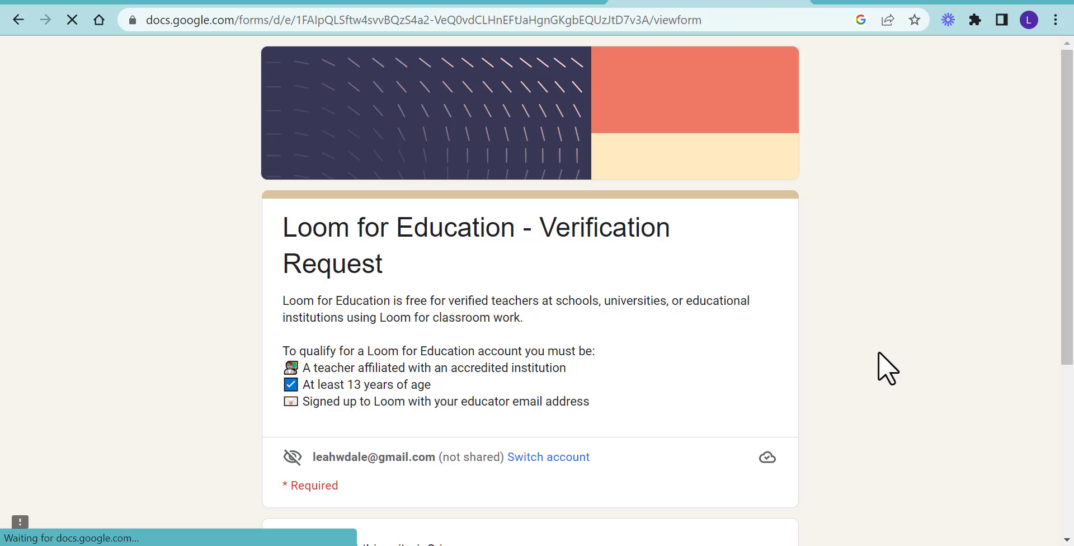
{"action": "scroll", "scroll_direction": "down", "scroll_amount": 3}
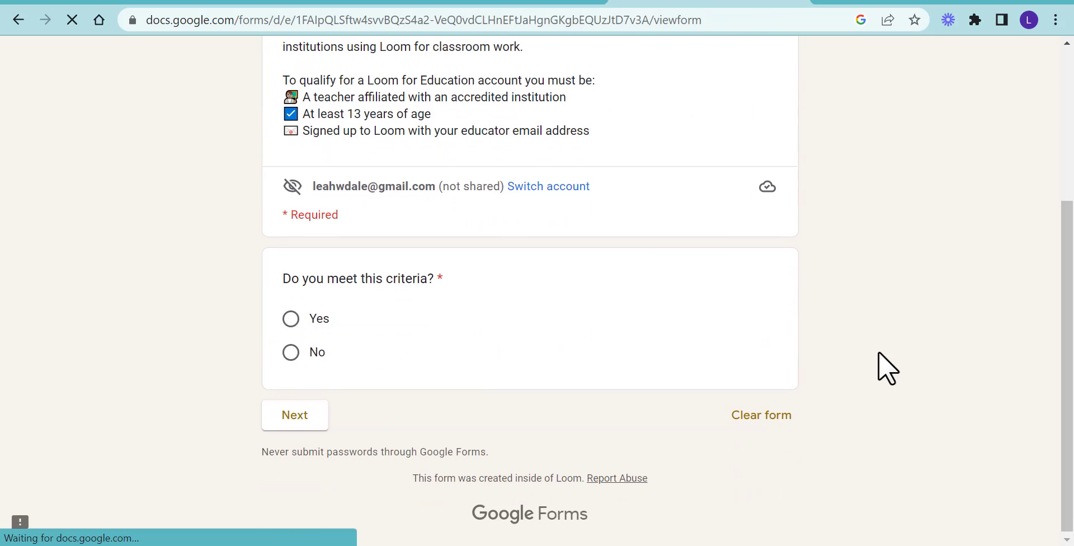